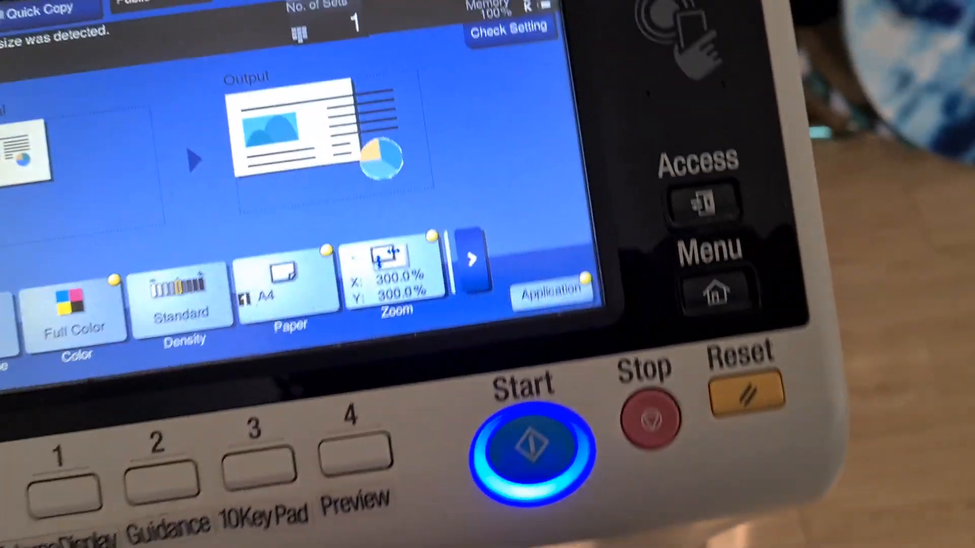
# - Scan the original and start printing the full-color 300% single-sided A4 copy
pyautogui.click(524, 439)
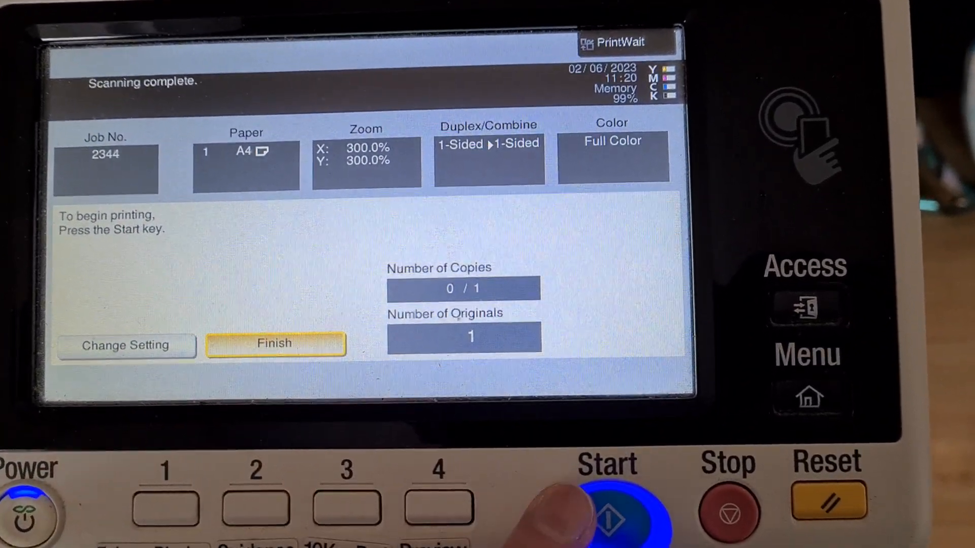
pyautogui.click(609, 506)
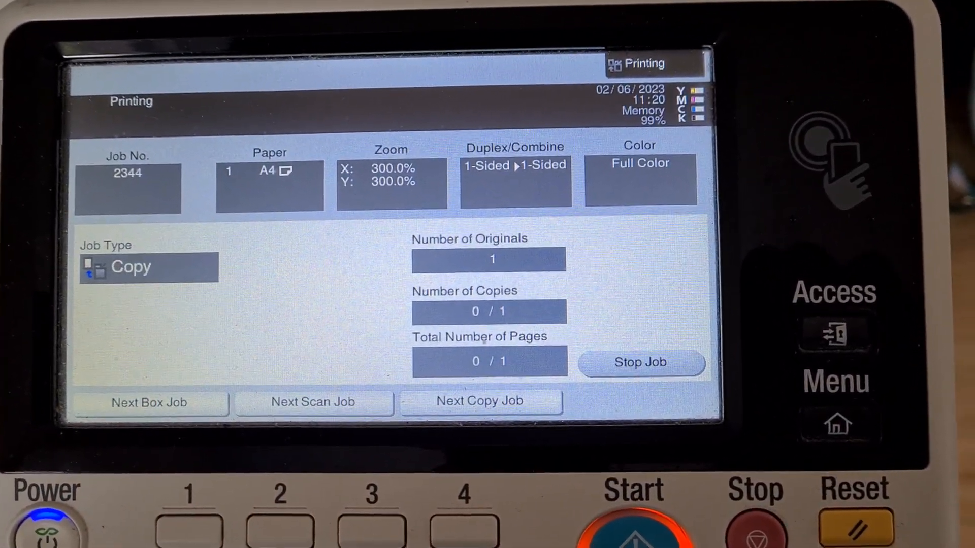